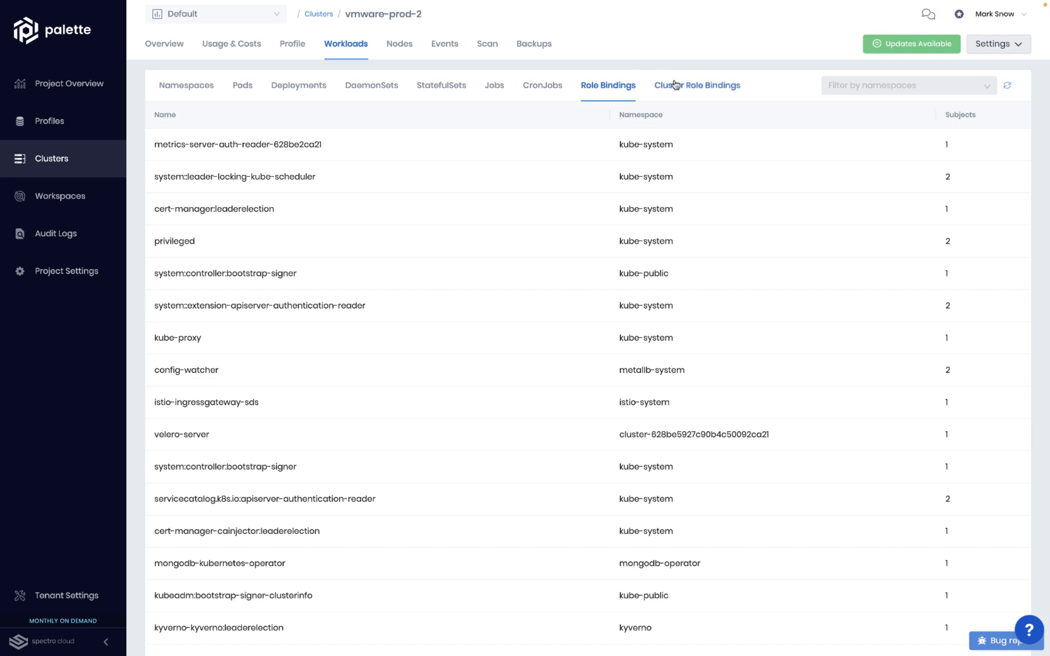
- Review vmware-prod-2's cluster role bindings and events, then show the Project Overview cost charts
click(698, 85)
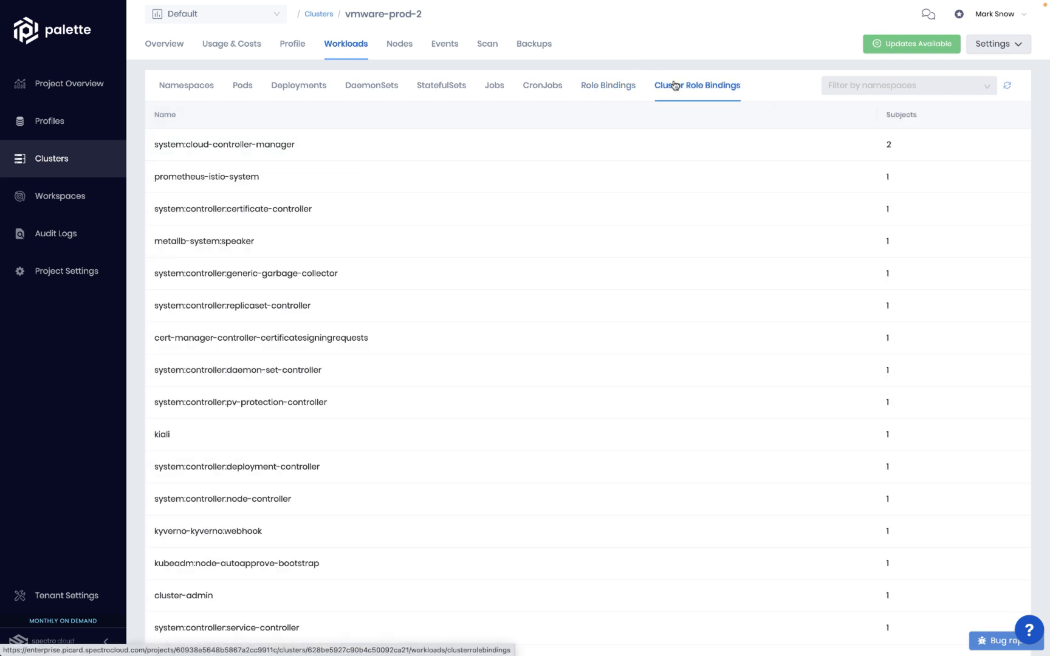
click(445, 44)
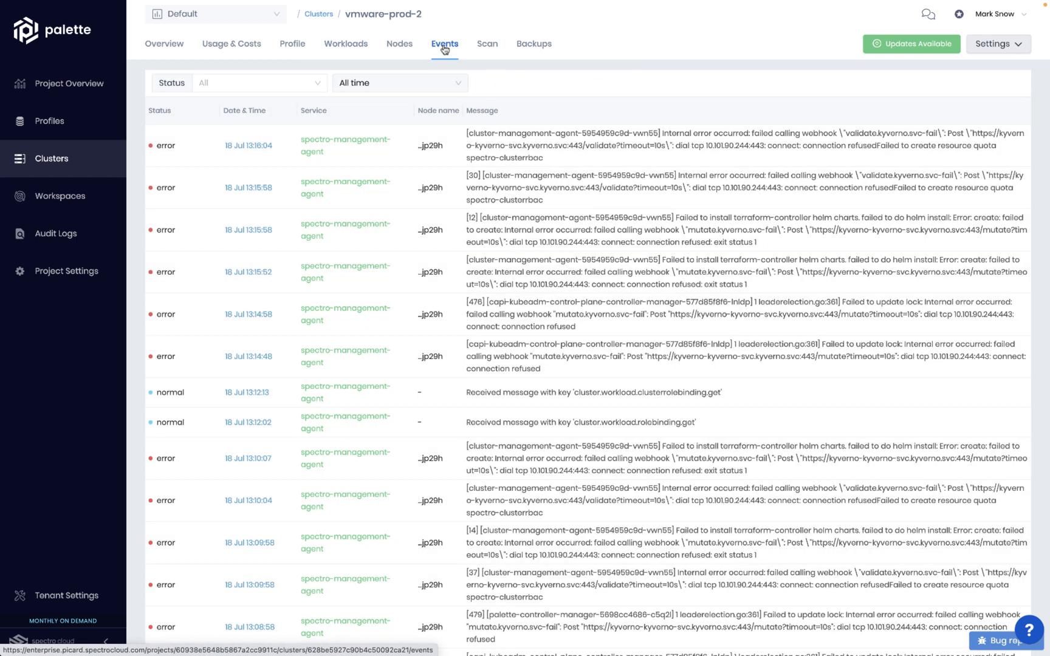
click(55, 234)
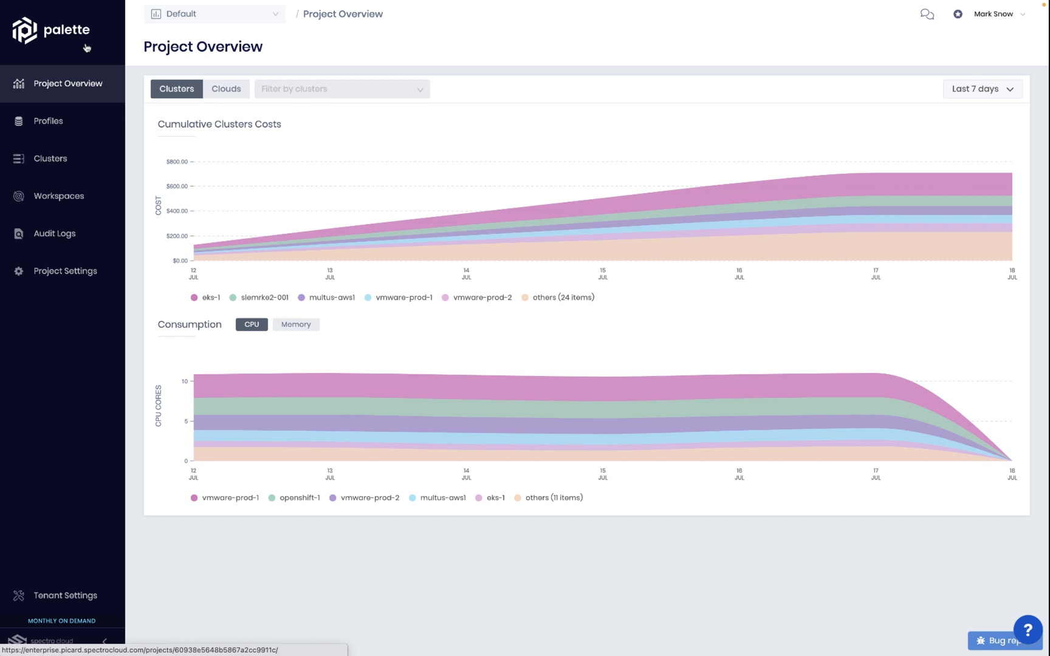
- Review the ProdVMware cluster profile layers and start its Deploy wizard
click(47, 121)
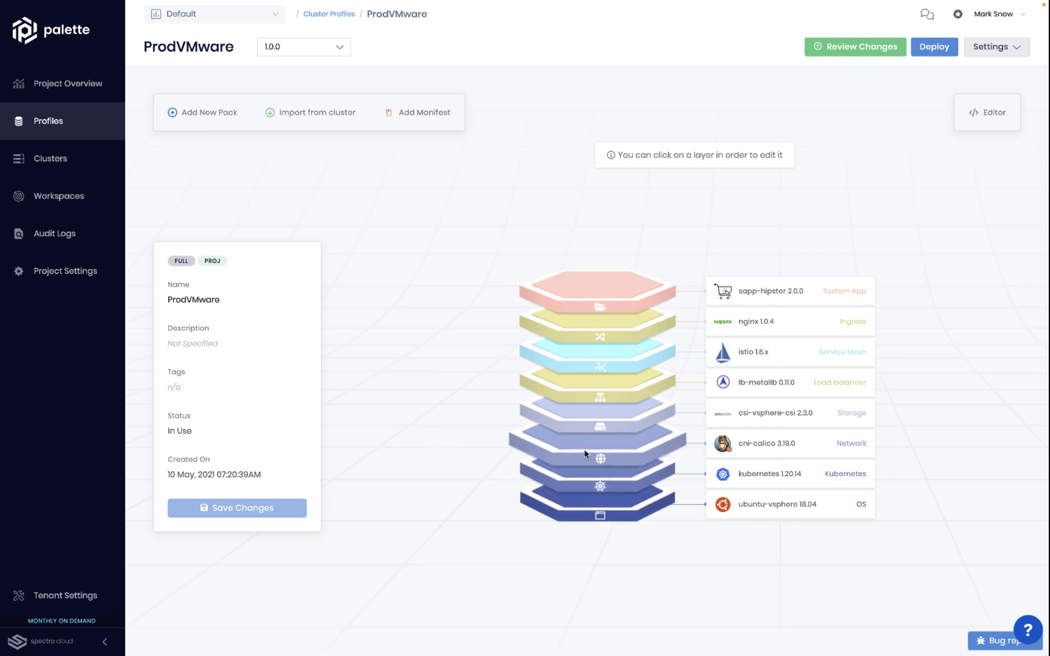
mouse_move(583, 400)
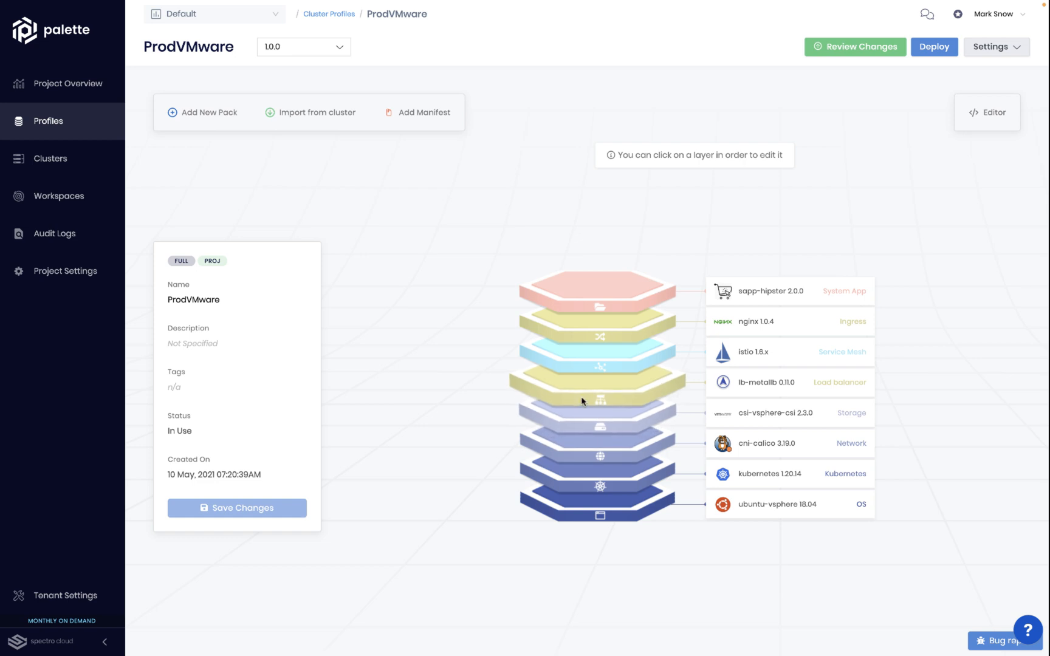
mouse_move(582, 333)
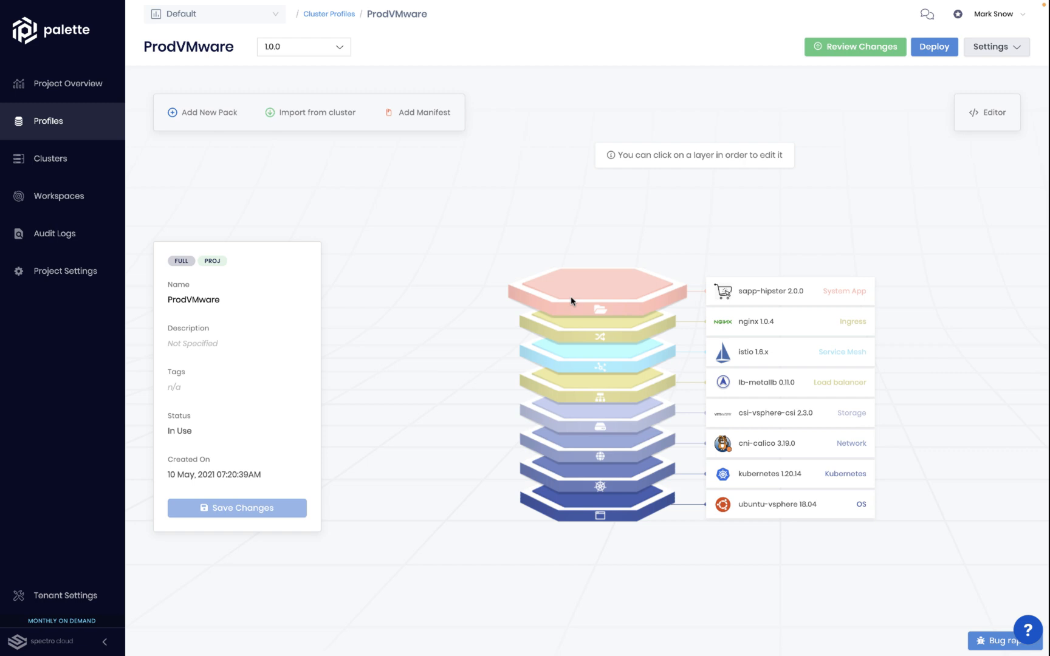
mouse_move(452, 261)
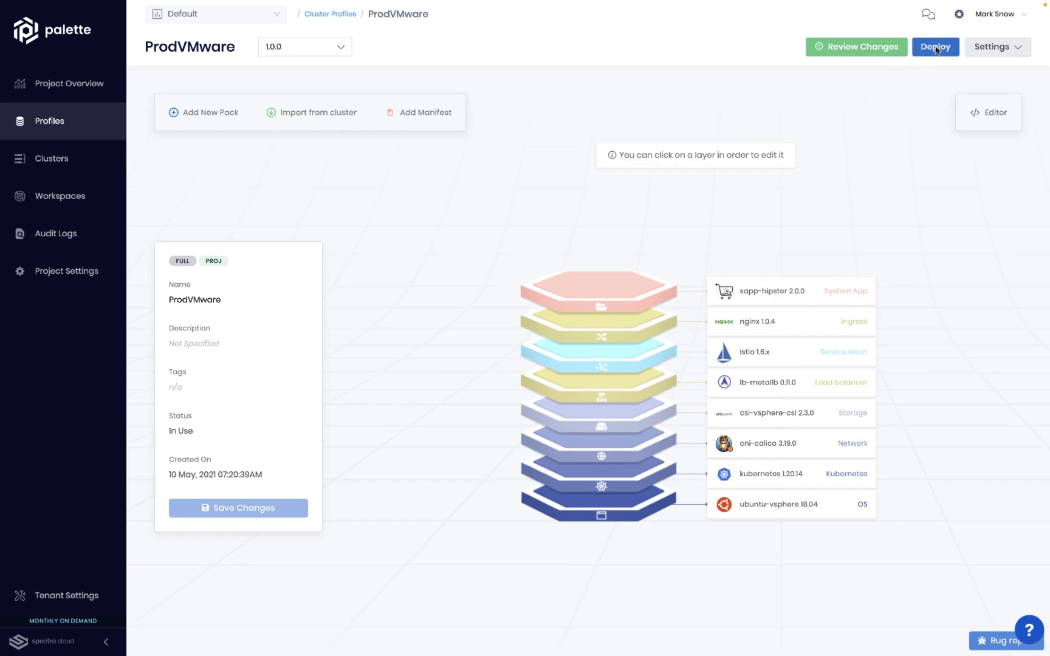
click(936, 46)
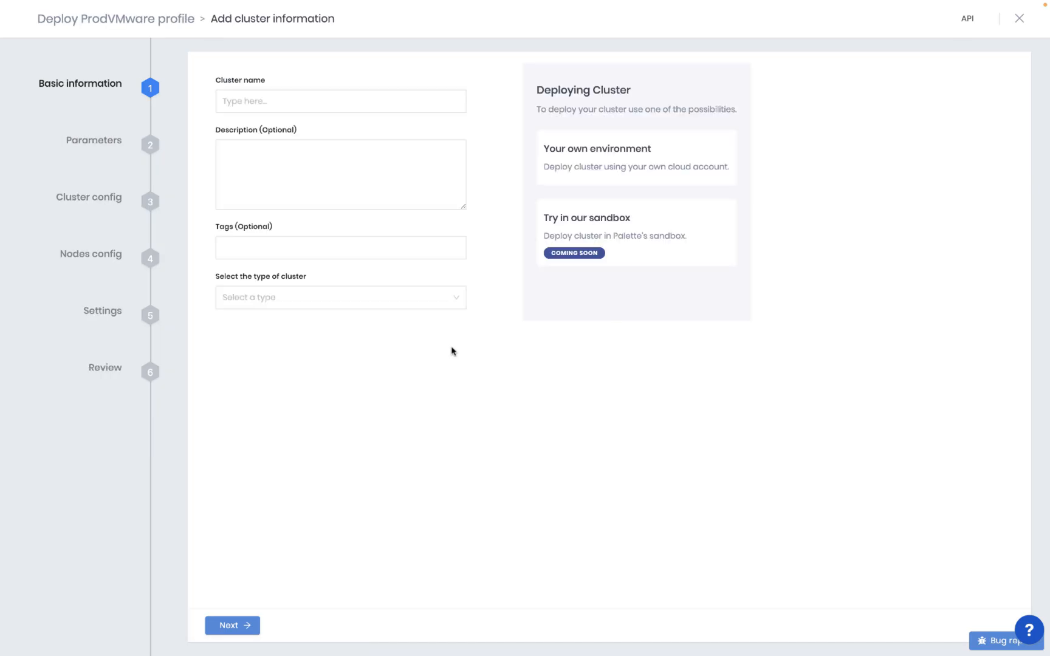
- Abandon the deploy wizard and list vmware-prod-2's Settings actions from its overview
click(967, 17)
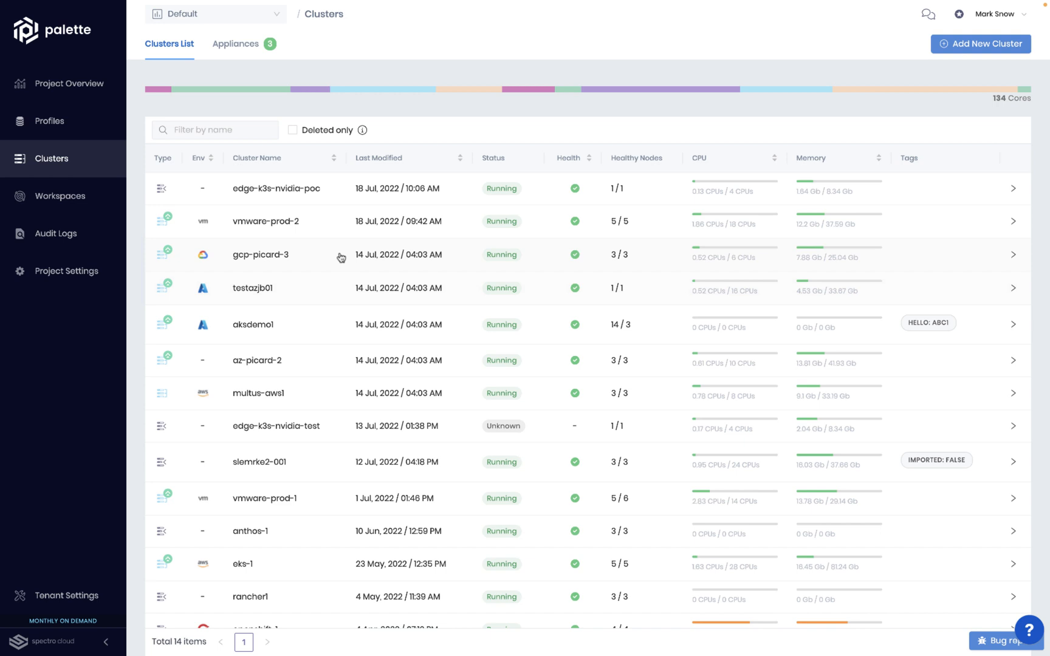
click(267, 221)
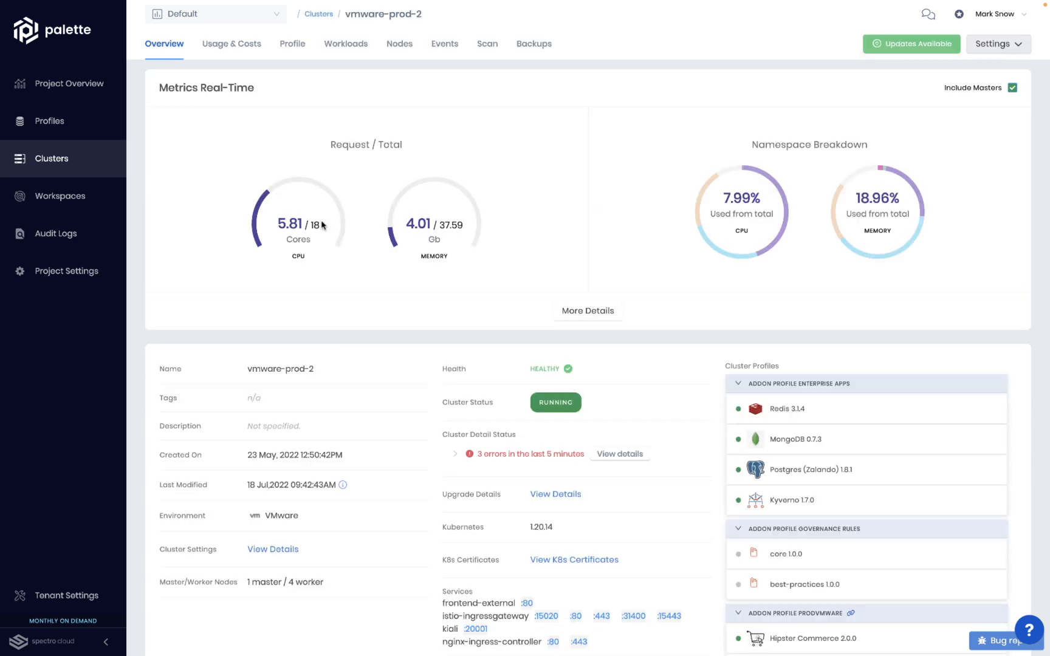
mouse_move(324, 287)
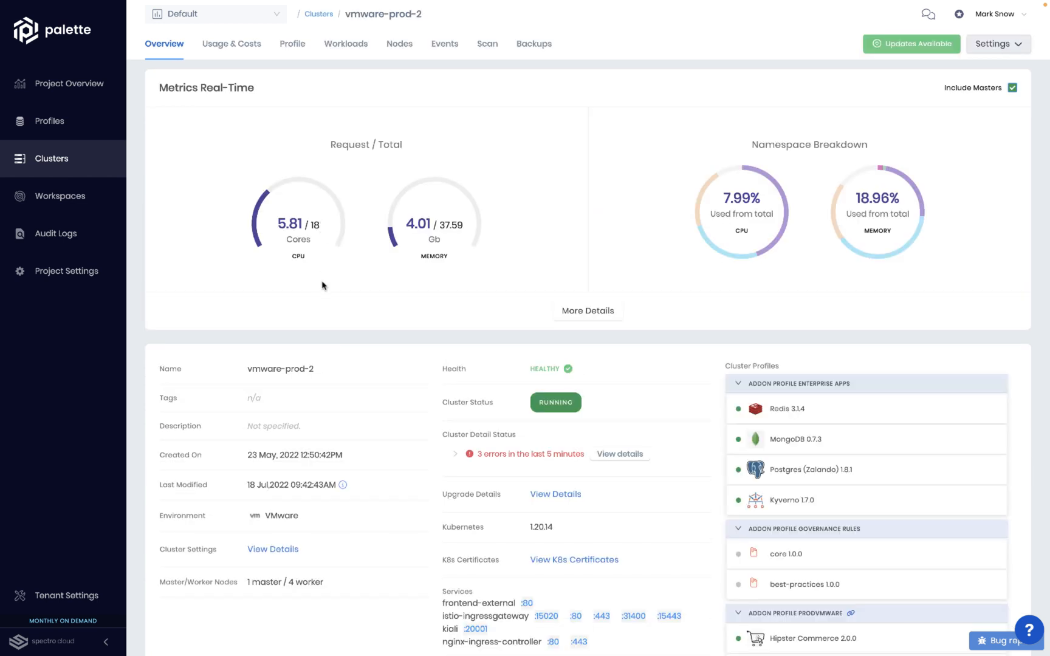
click(1003, 58)
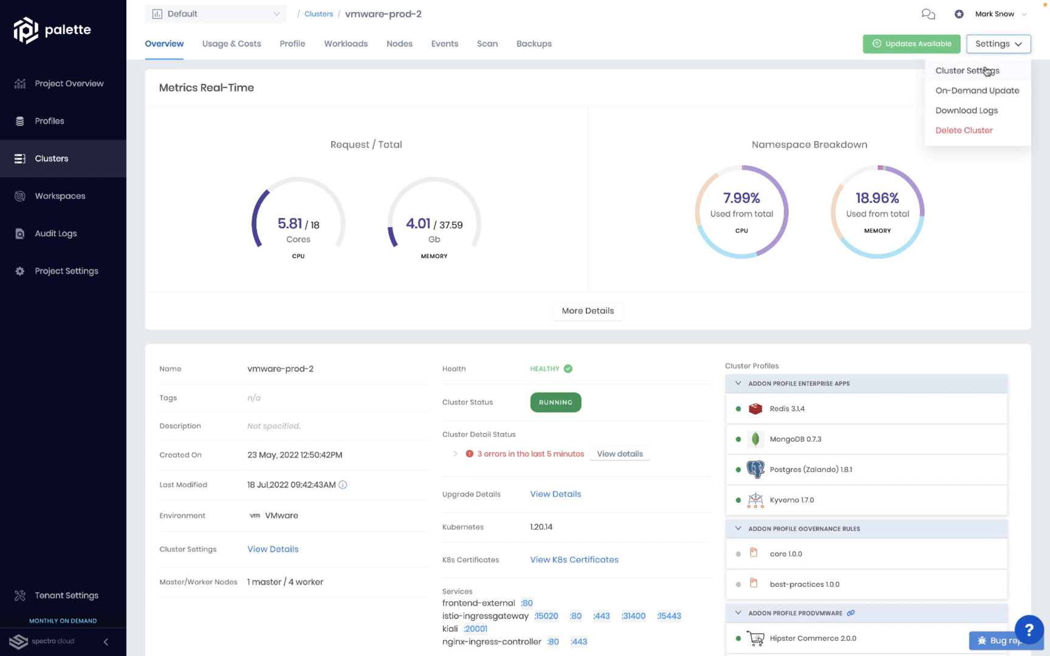
- Review vmware-prod-2's RBAC namespace quotas and role bindings for pathfinder-devtest and pathfinder-prod
click(967, 70)
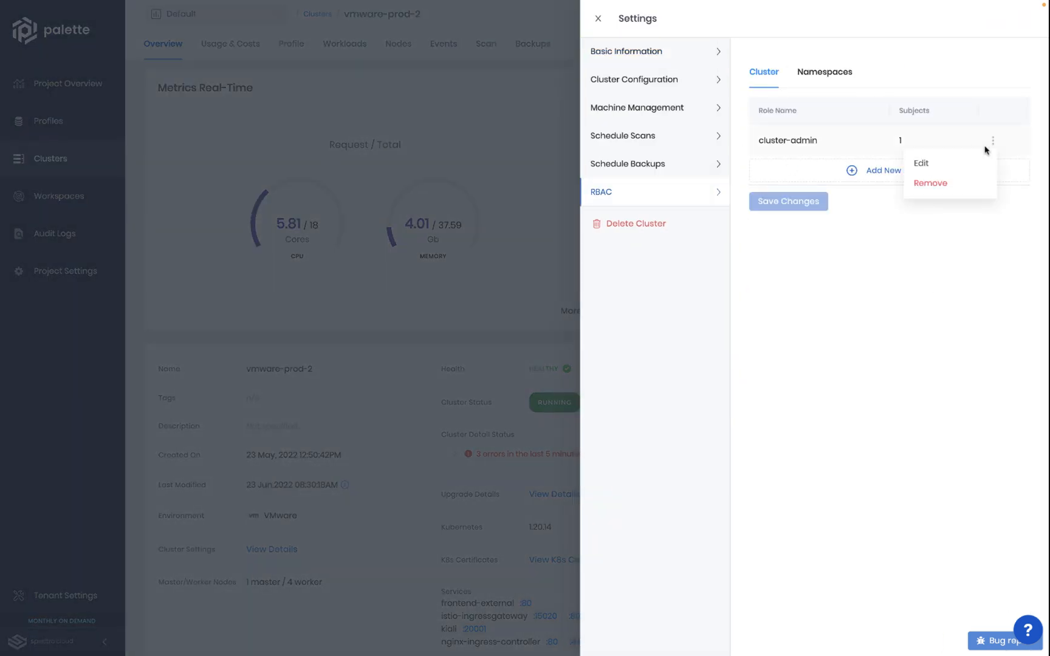
click(920, 163)
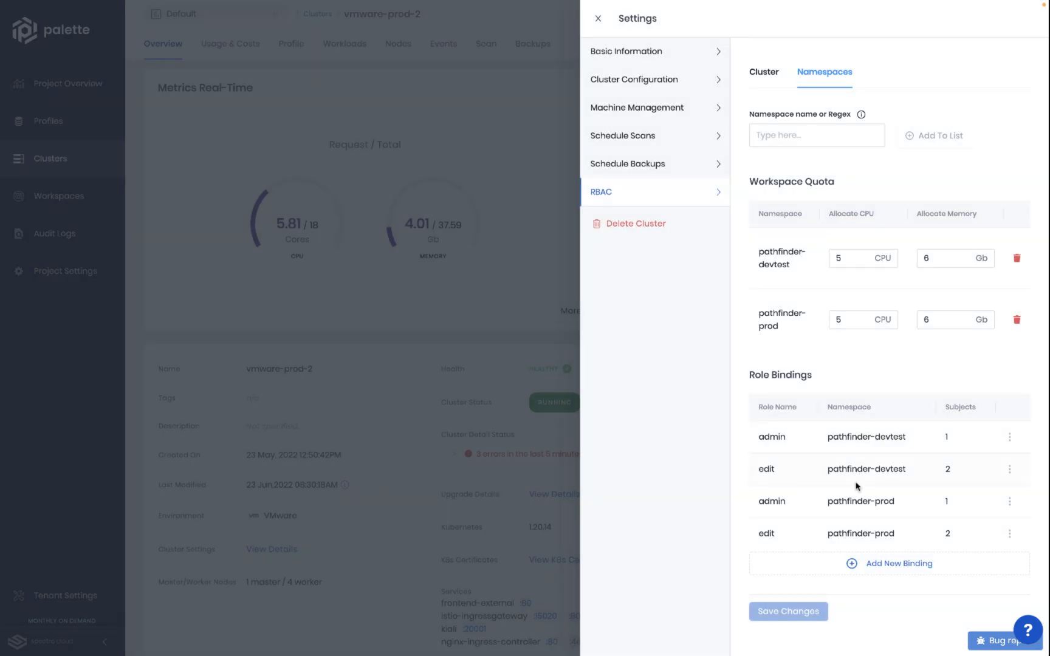
click(1007, 469)
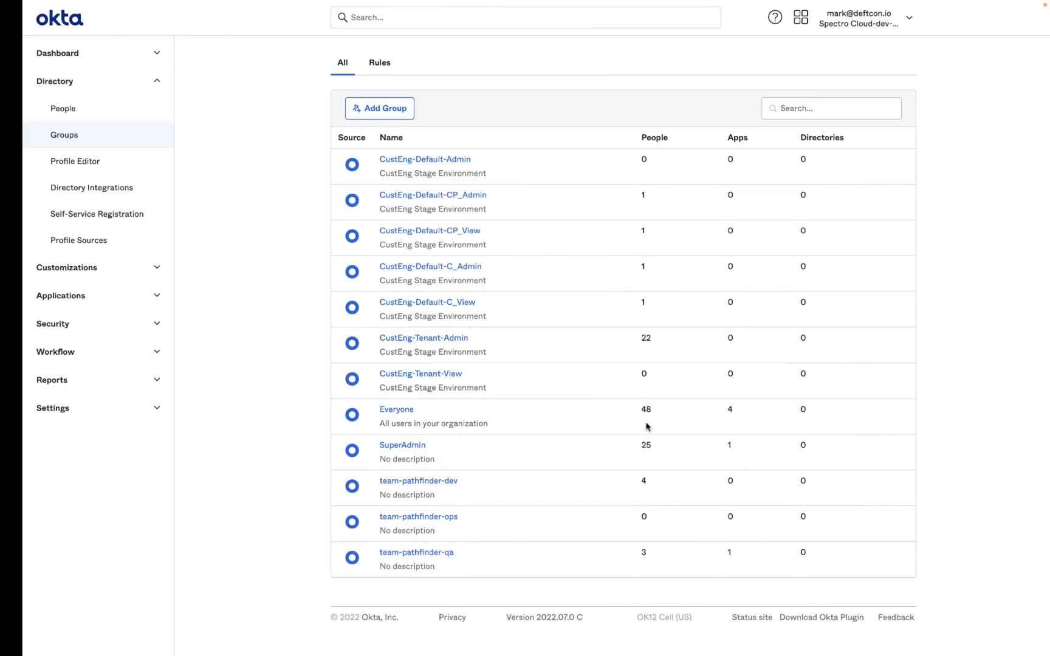
- Add the user 'mark' to the team-pathfinder-dev Okta group via Assign People
click(418, 482)
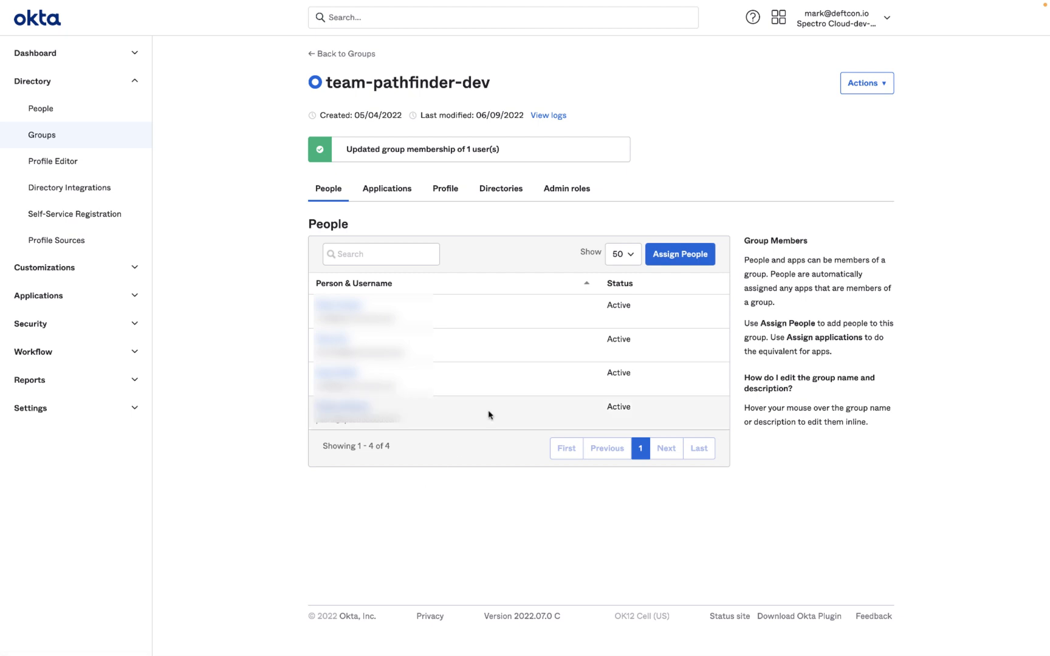
click(681, 254)
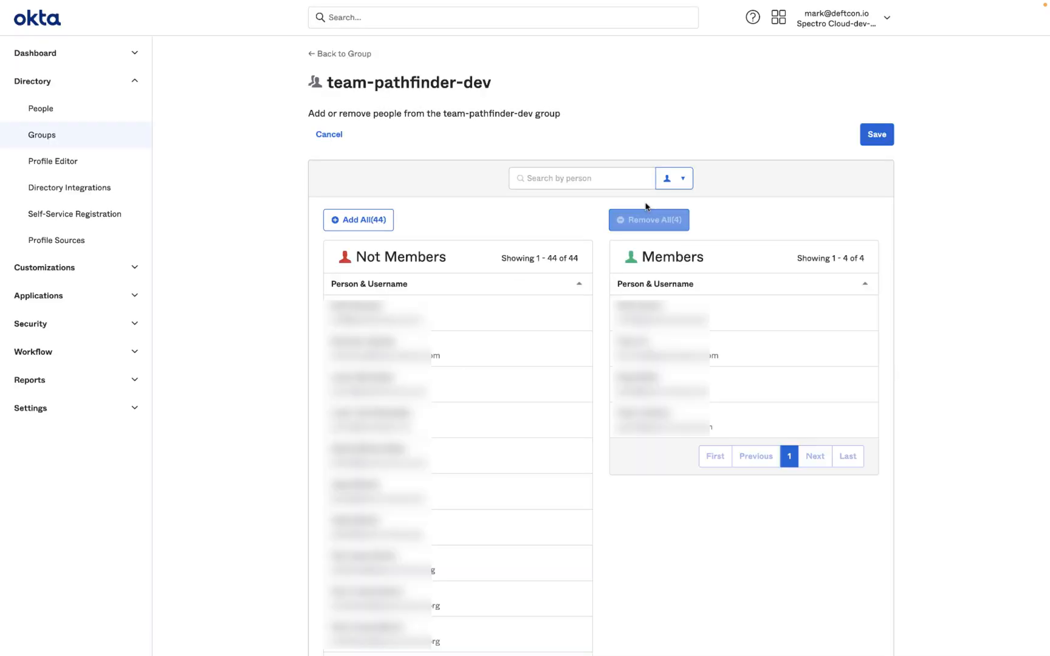
text(mark)
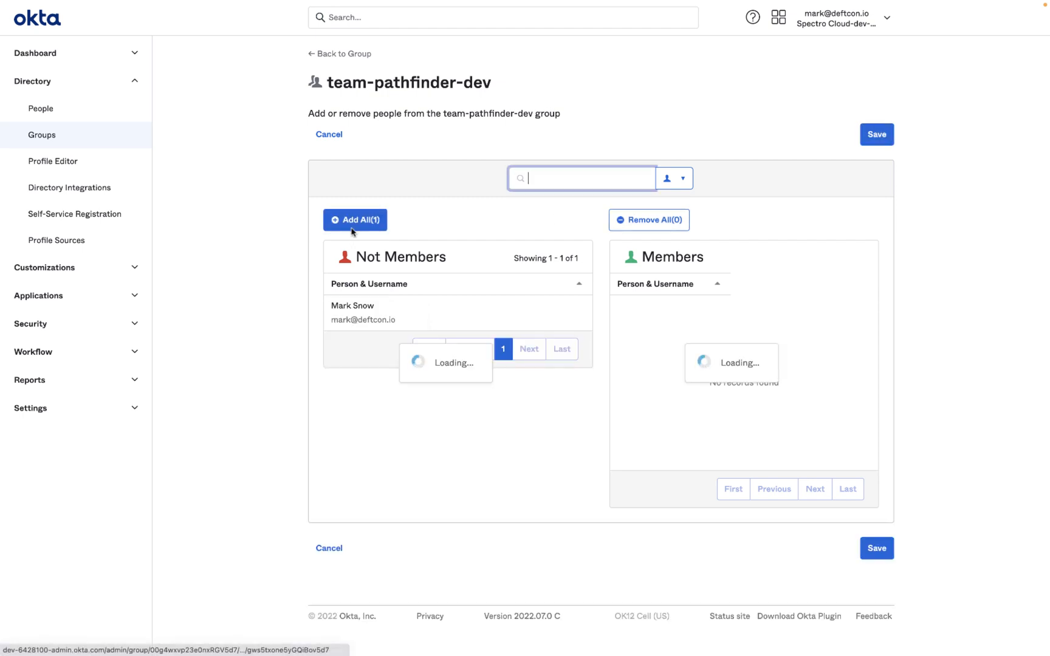
click(876, 135)
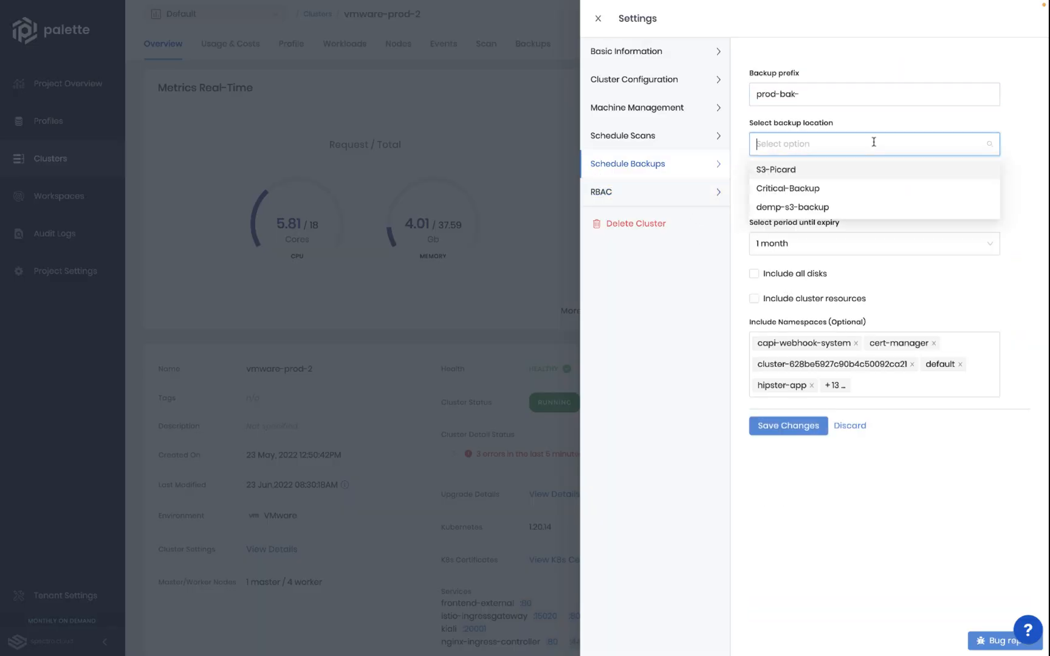
- Review vmware-prod-2's weekly scan schedules, then show its per-namespace Accumulated Costs Breakdown
click(622, 136)
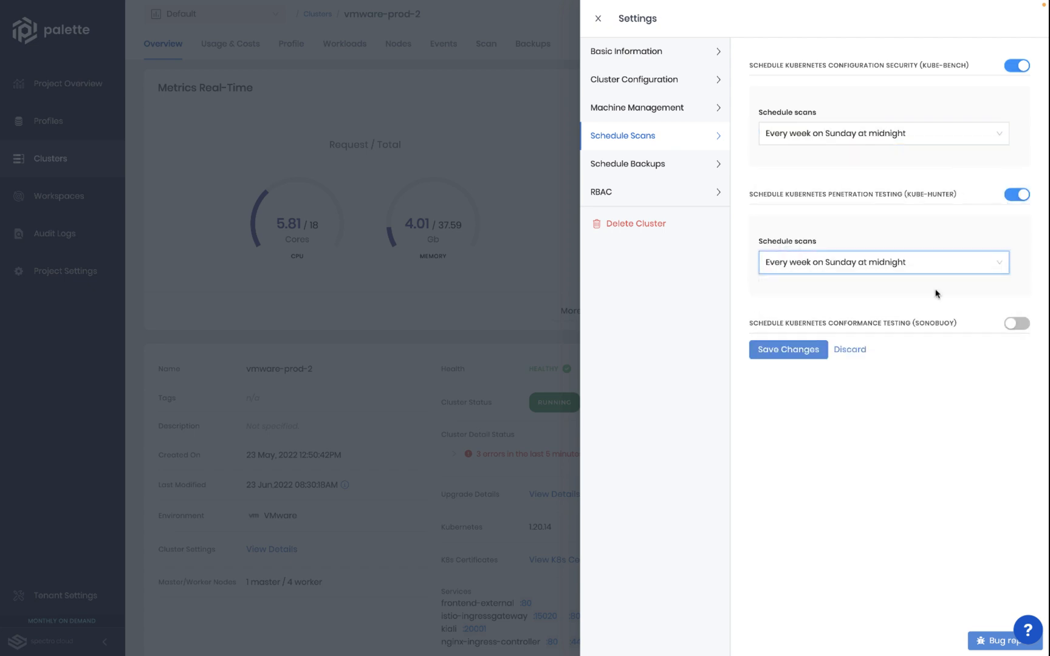
click(603, 192)
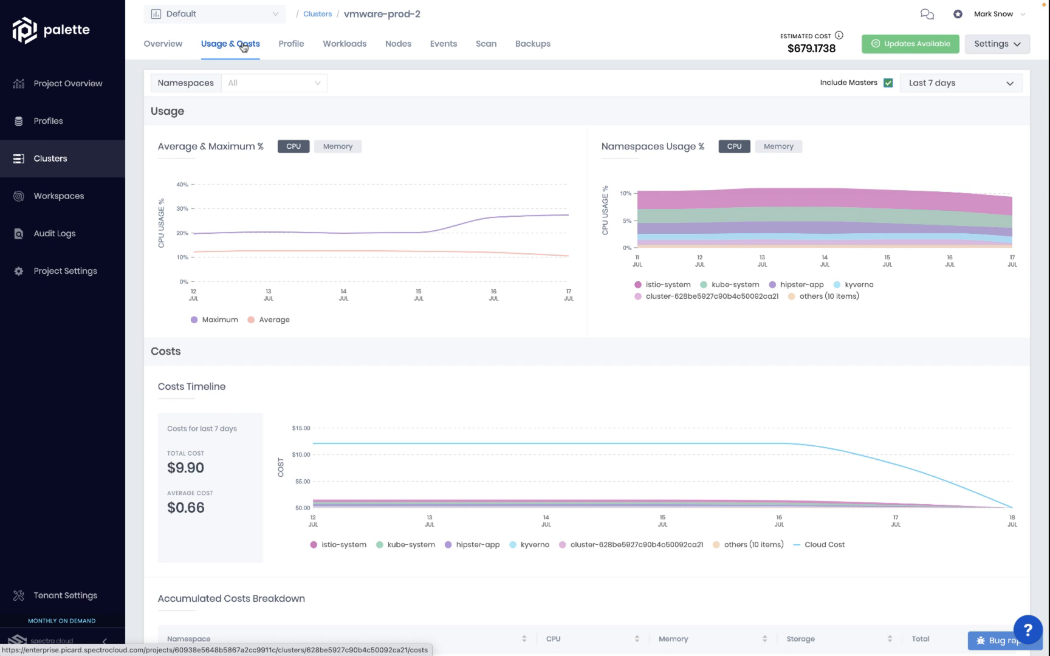
scroll(down, 3)
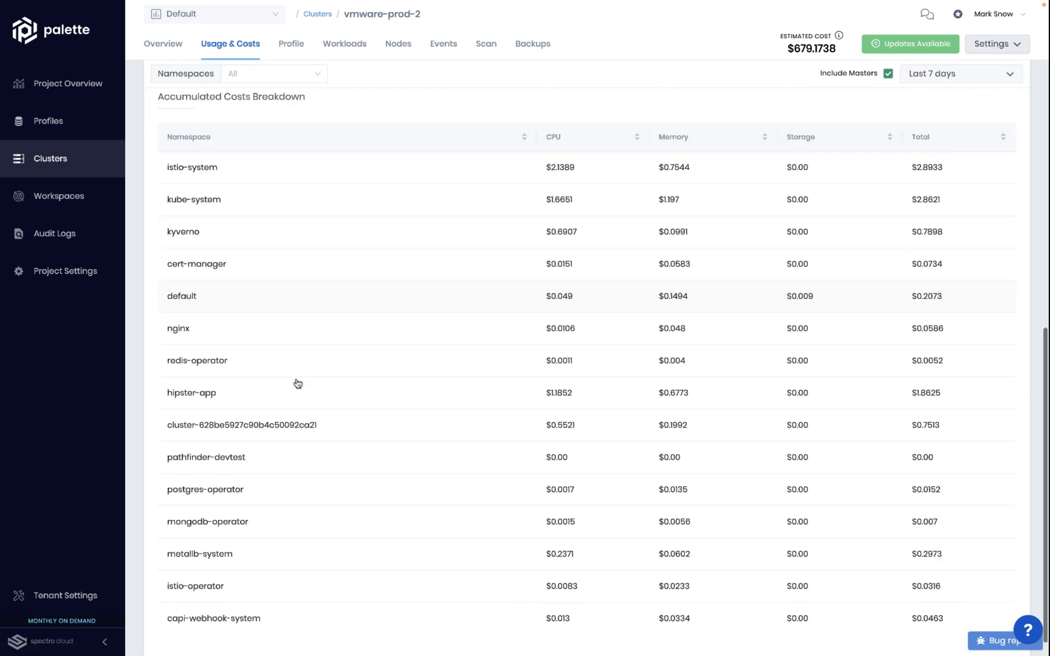